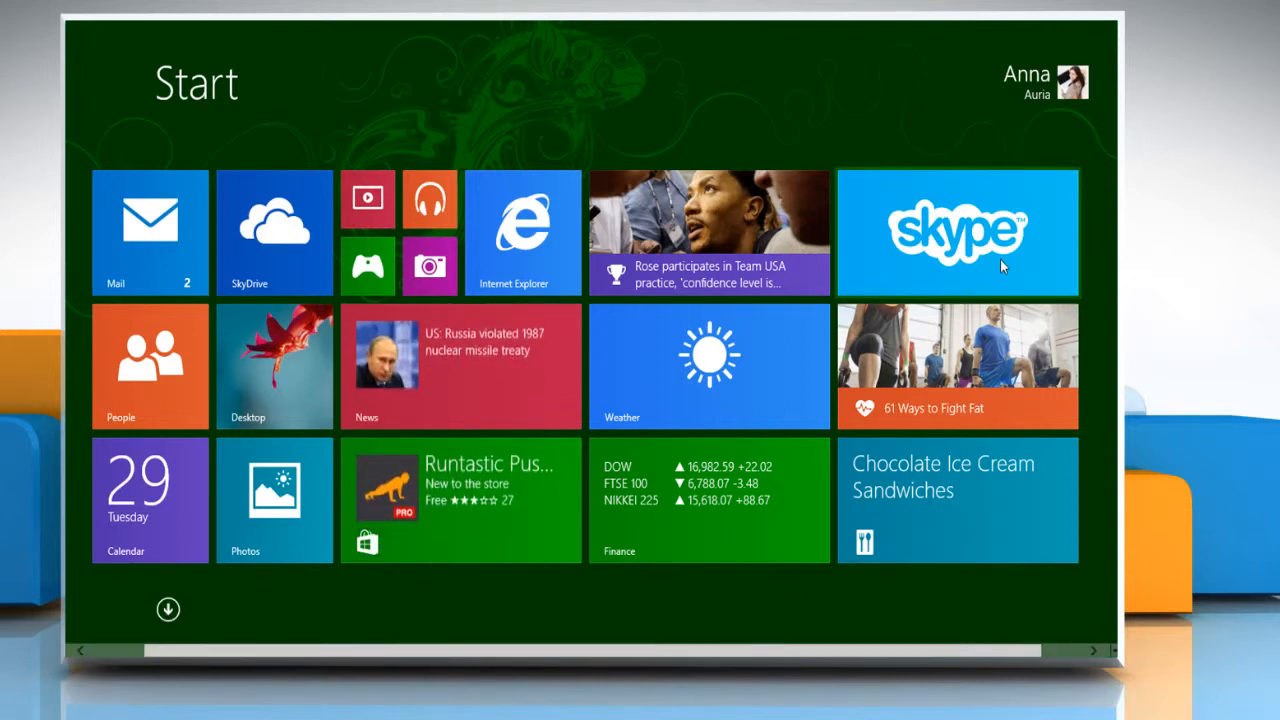
- Launch Skype from its Start screen tile
click(957, 231)
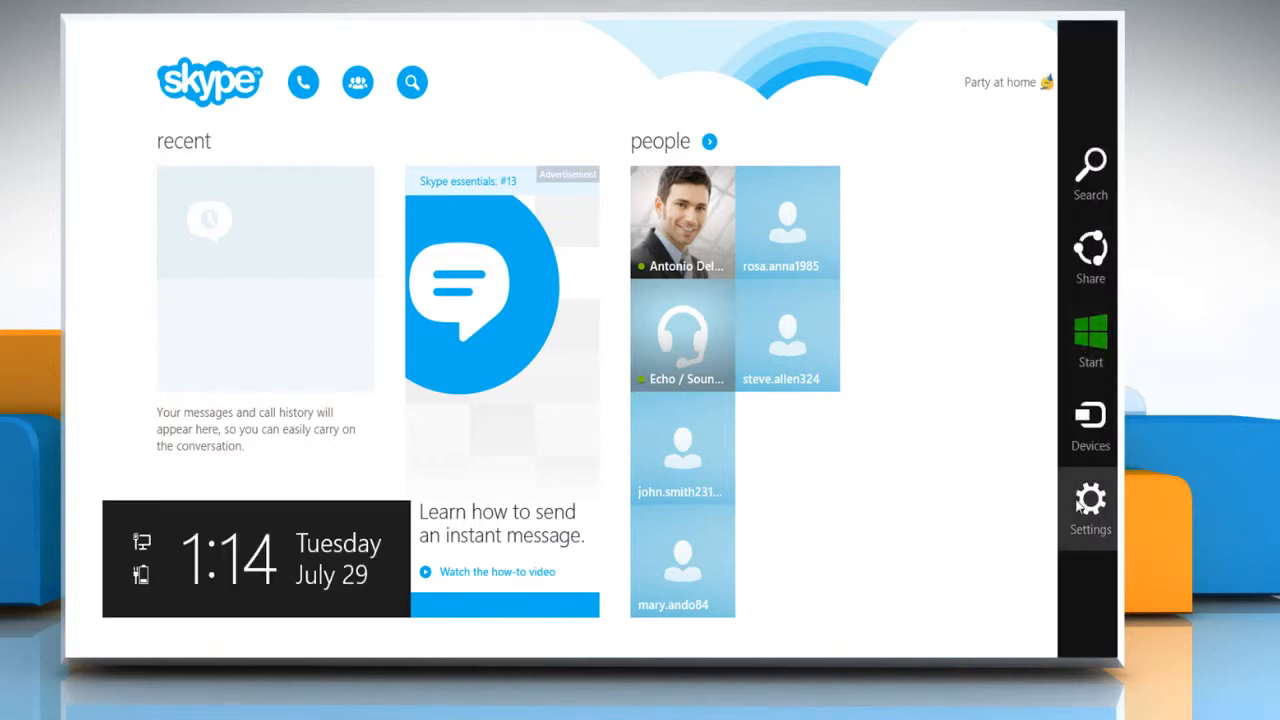
- Switch Skype's Webcam permission to On and return to the settings list
click(1090, 505)
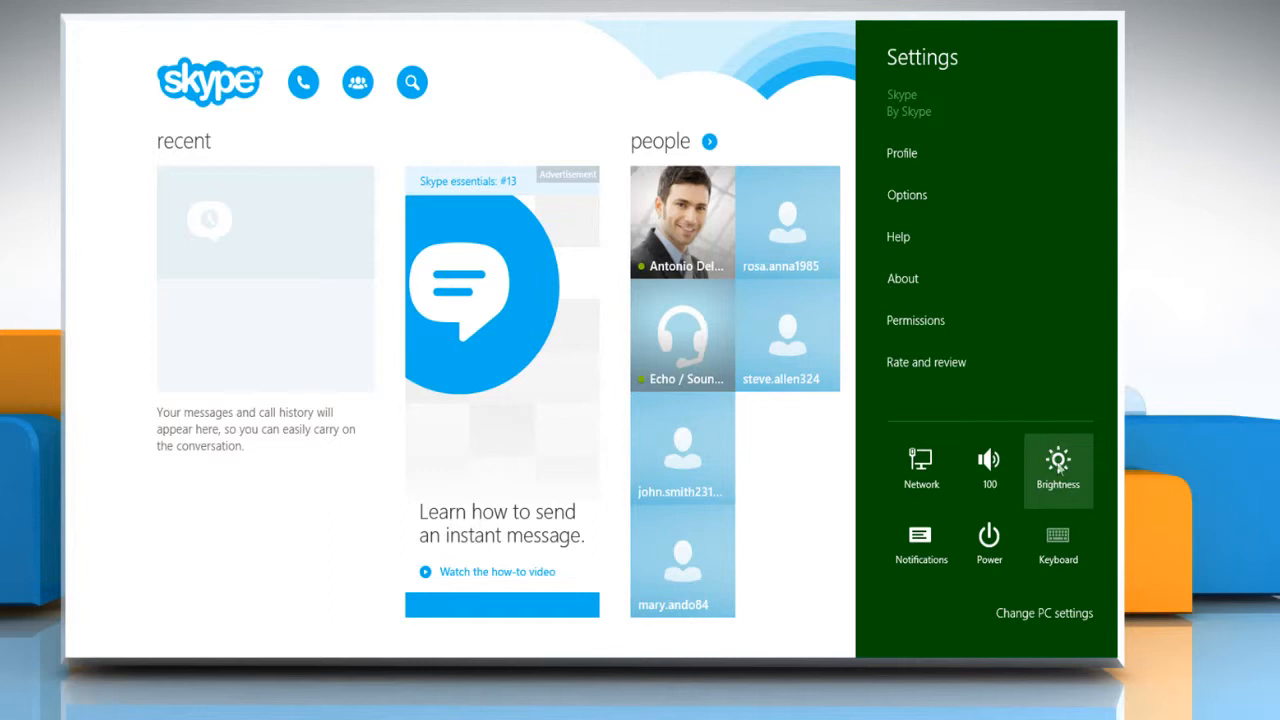
click(915, 320)
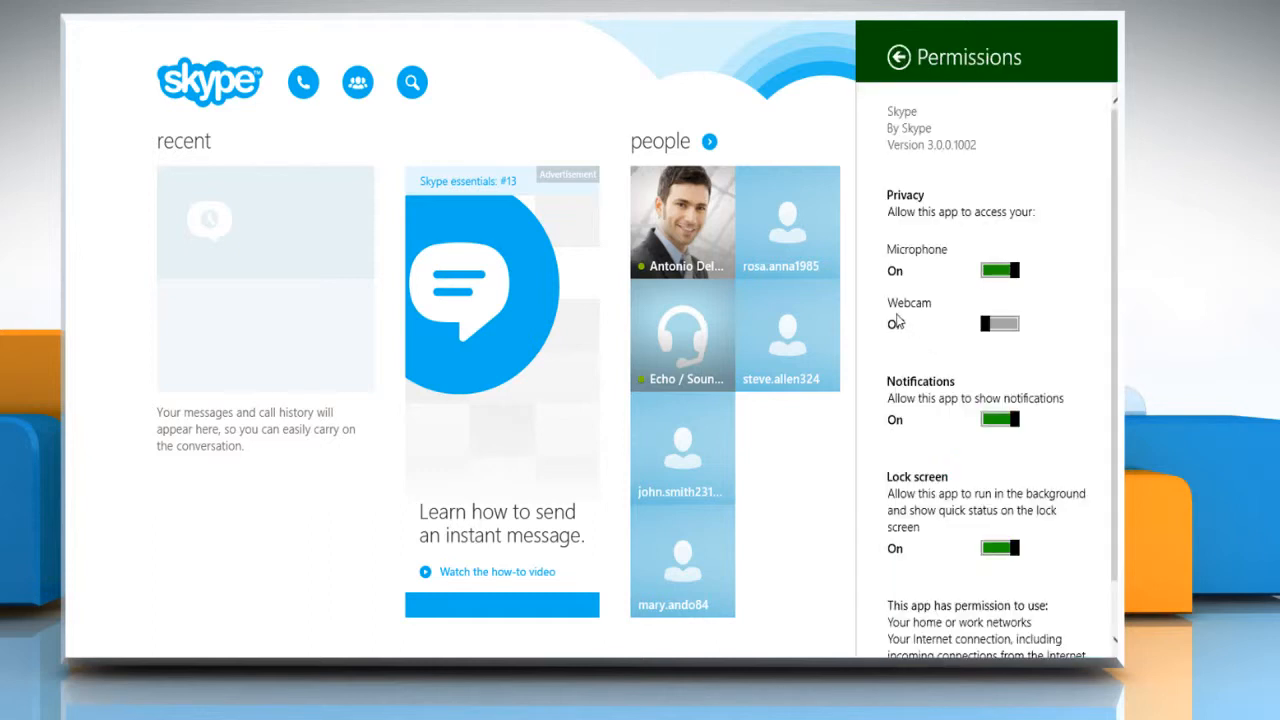
click(998, 323)
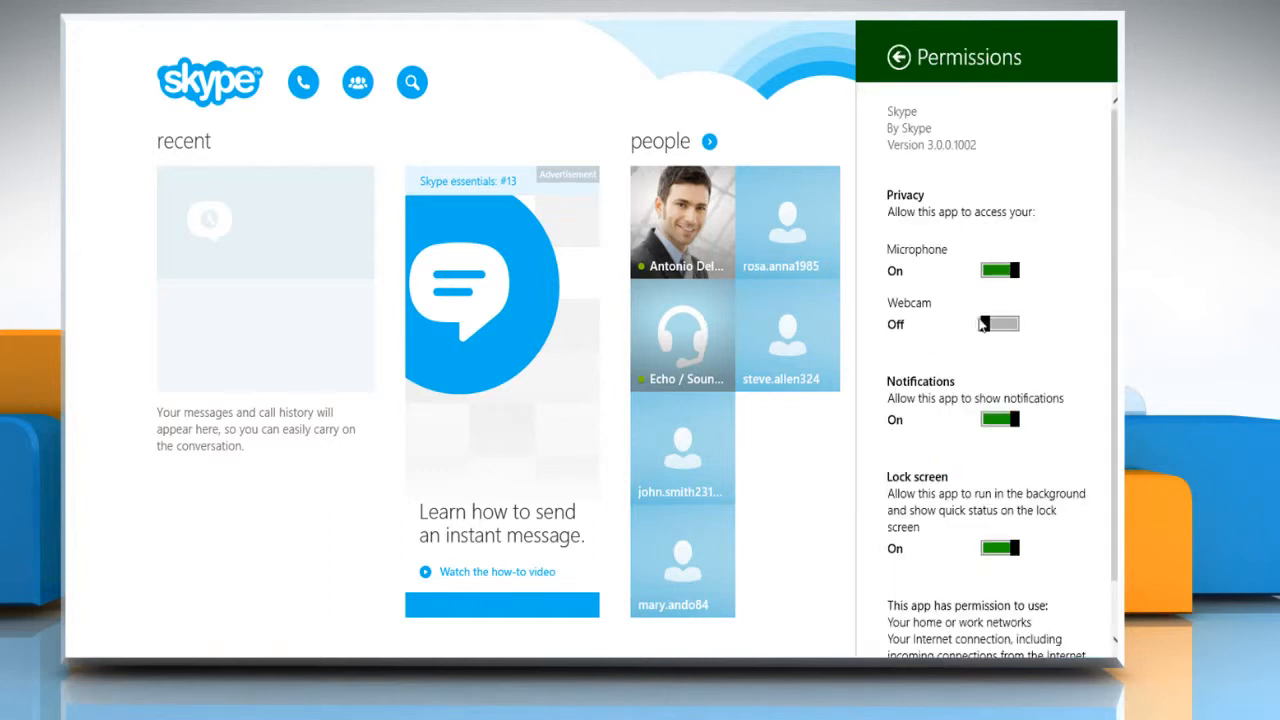
click(998, 323)
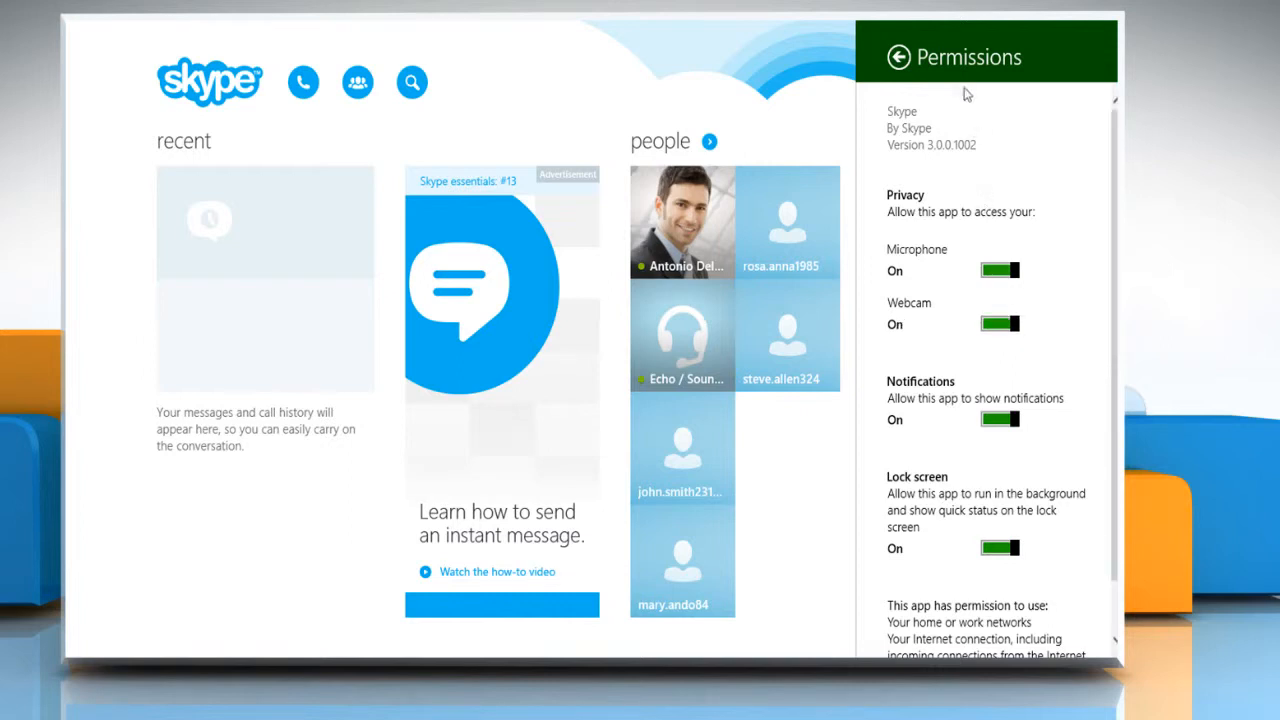
click(898, 56)
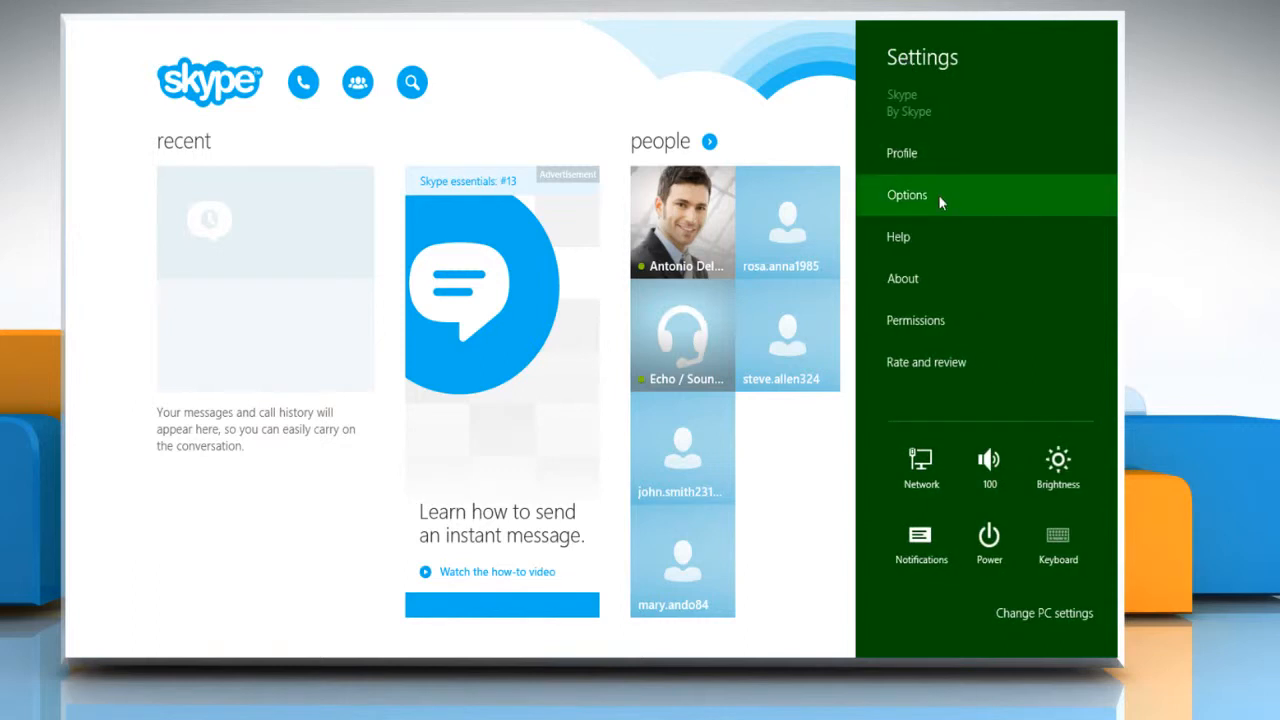
- Check the Camera dropdown under Video in Skype Options, finding no camera listed
click(906, 194)
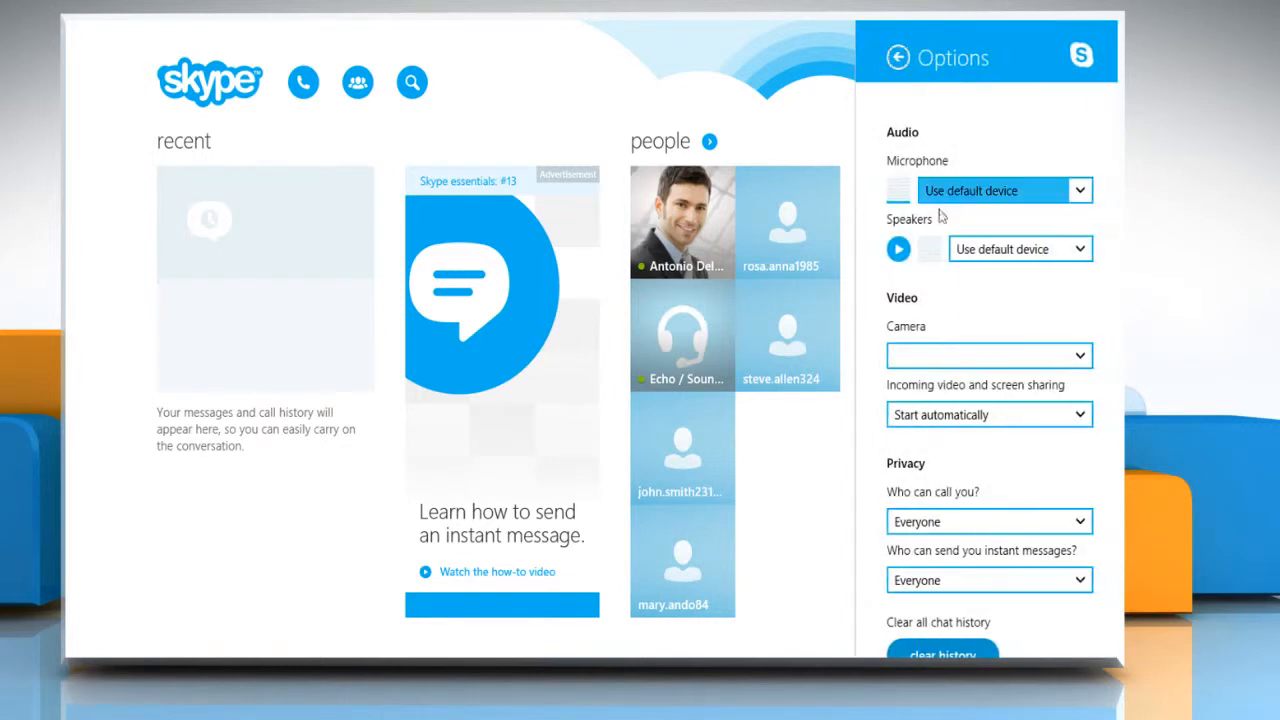
click(985, 355)
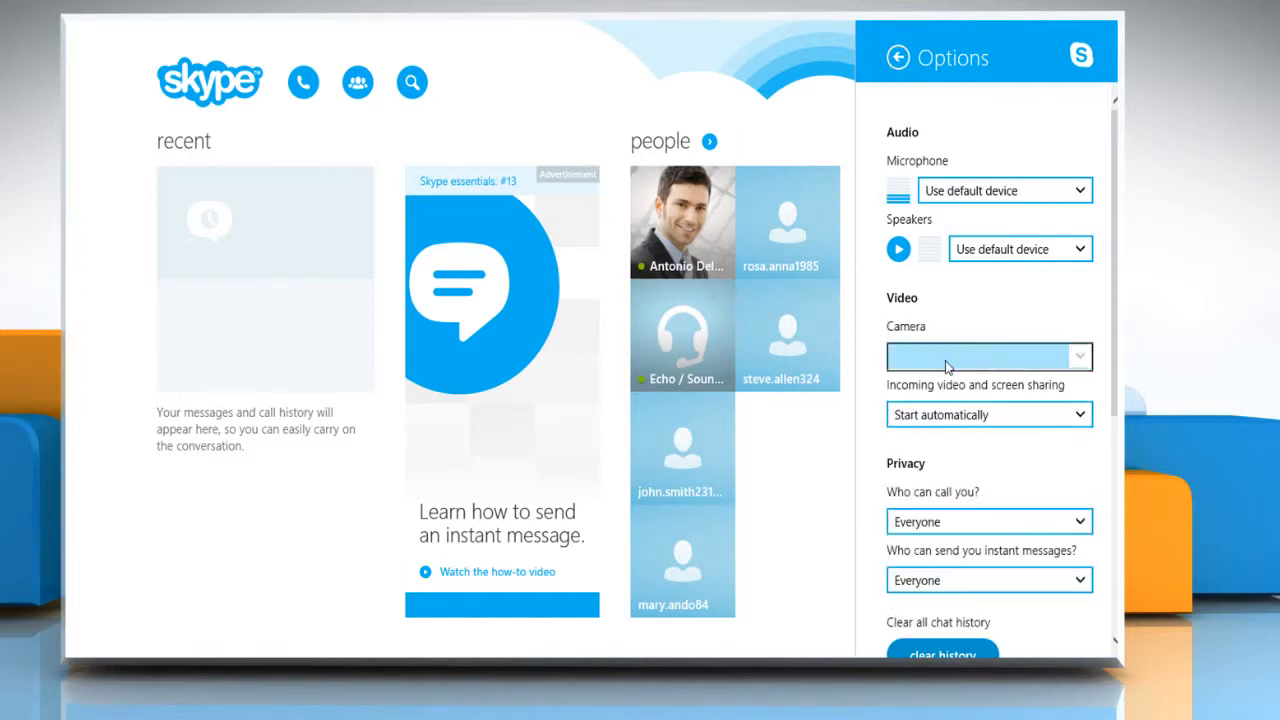
click(898, 57)
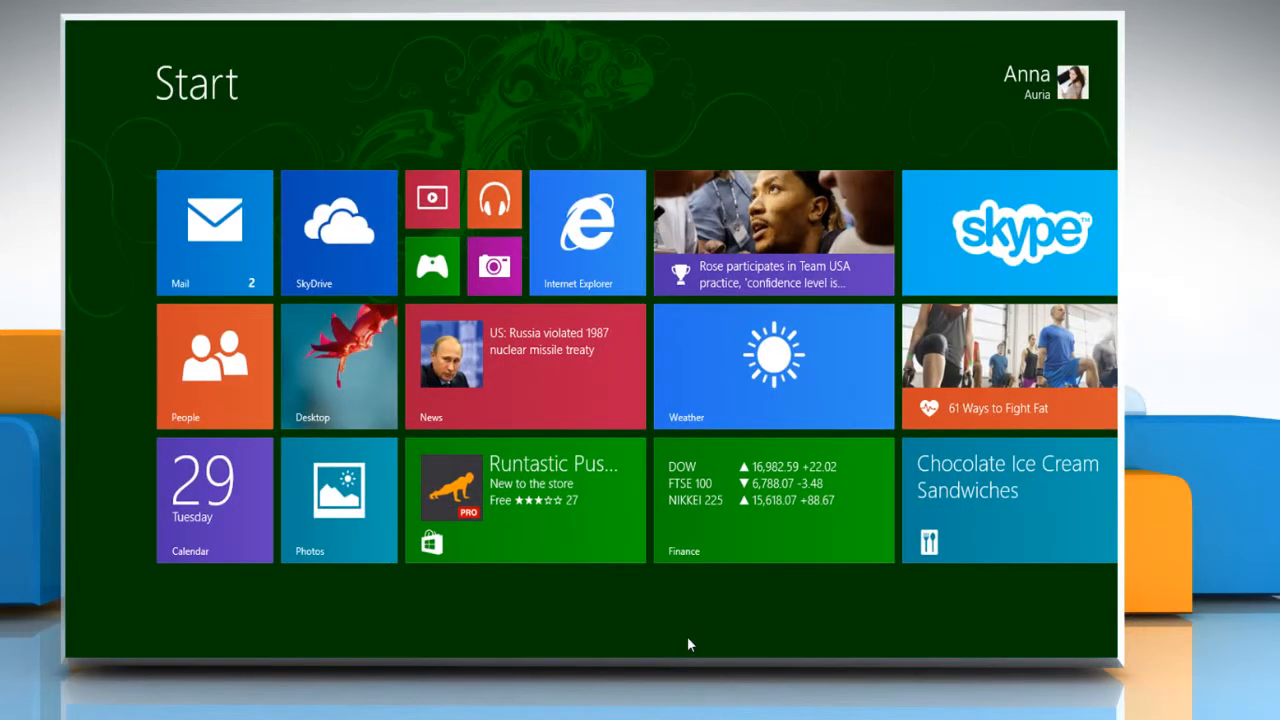
- Relaunch Skype from its Start screen tile
click(1009, 233)
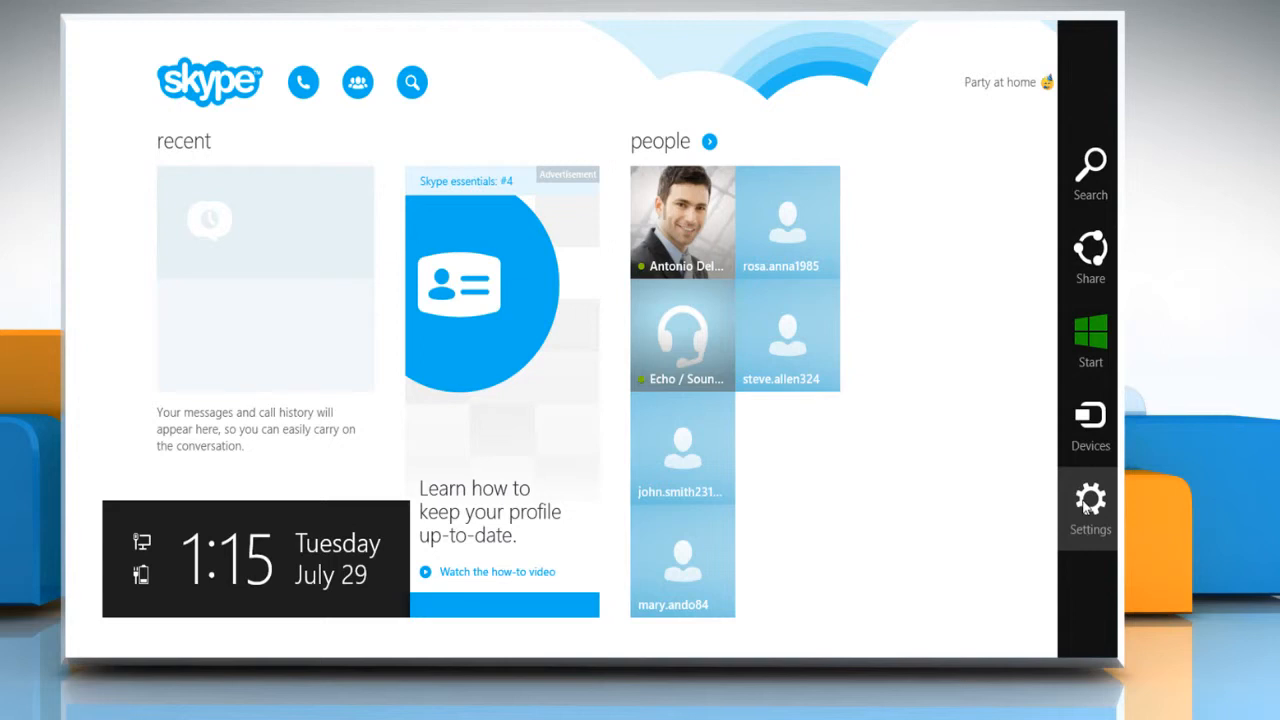
- Confirm Options shows the USB2.0 UVC HD Webcam with a live preview, then close Options
click(1090, 510)
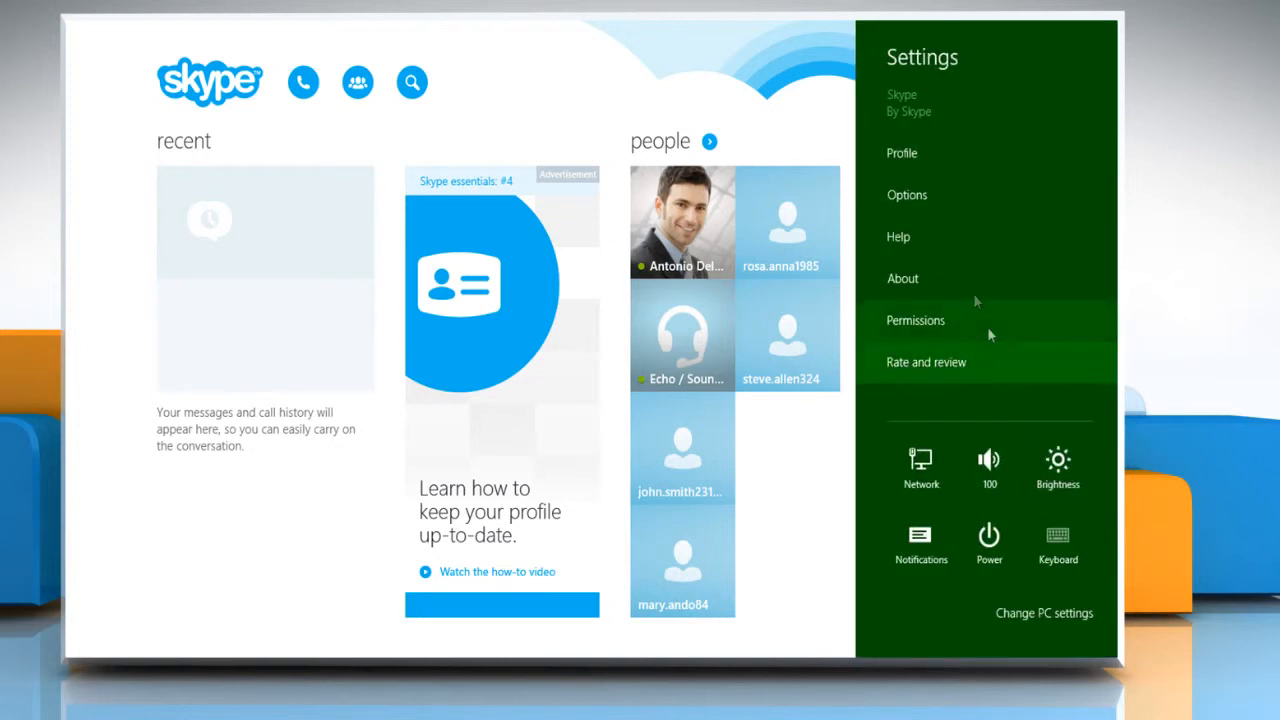
click(907, 194)
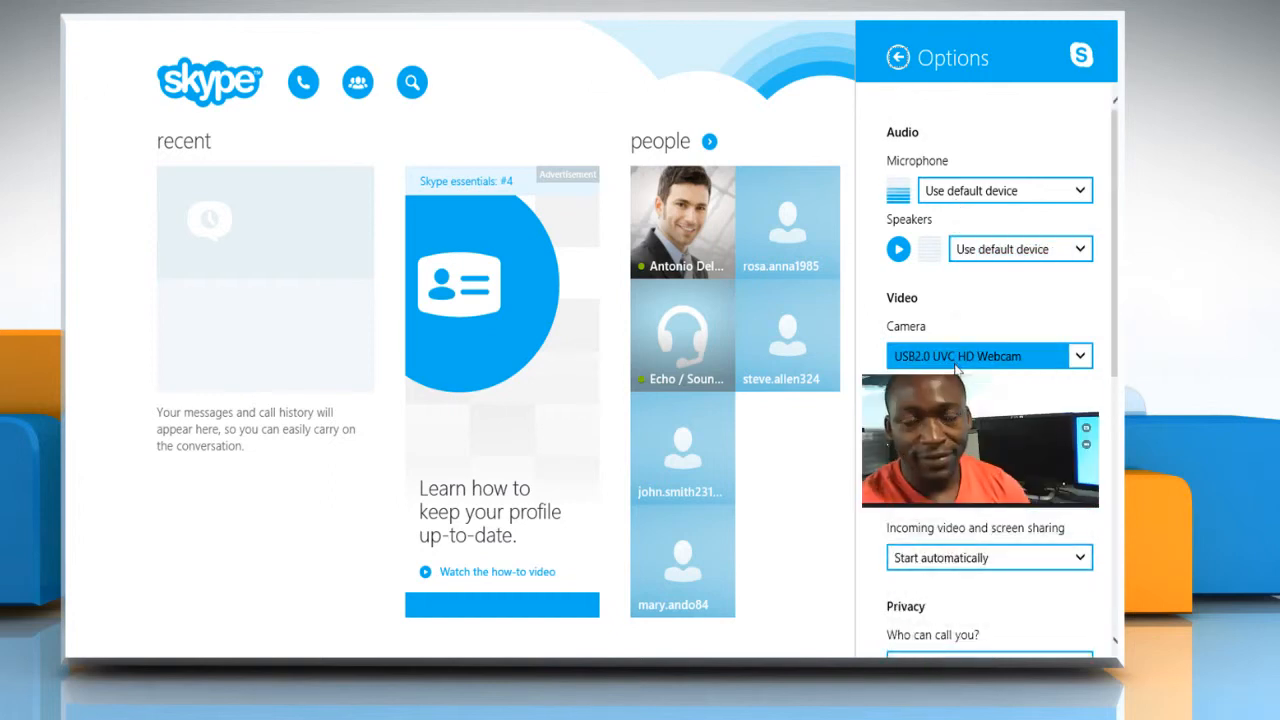
click(897, 57)
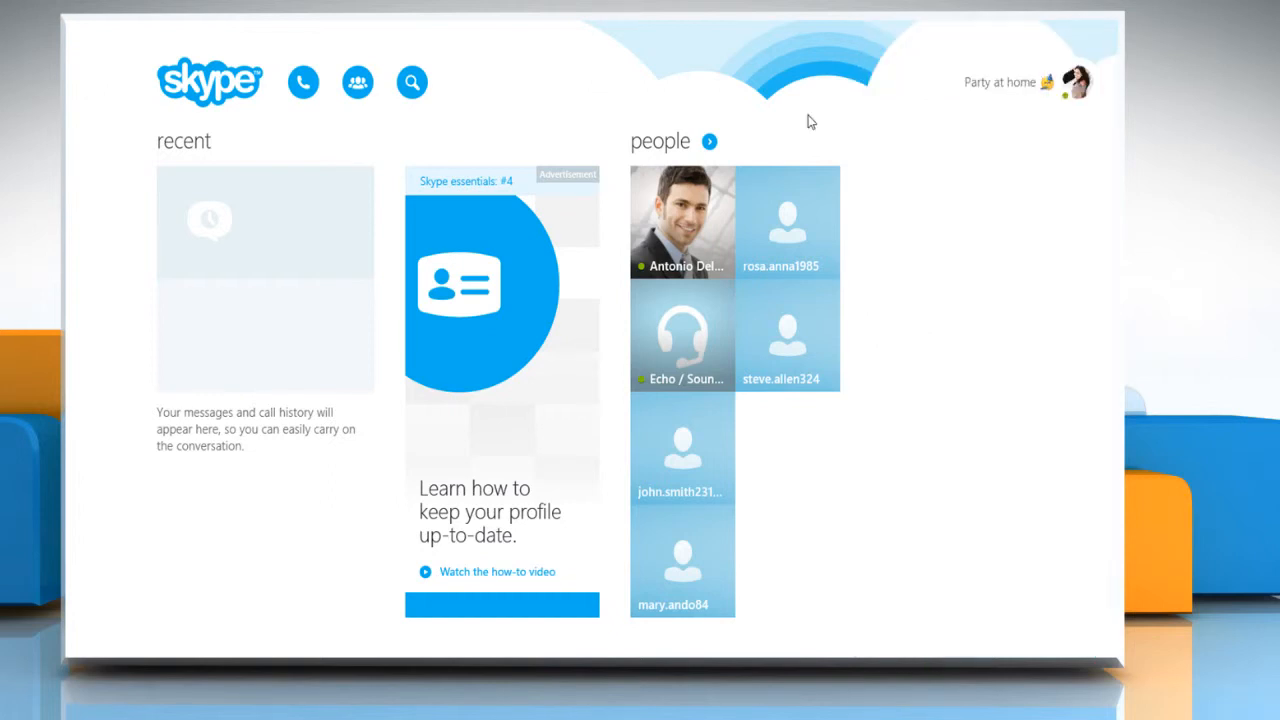